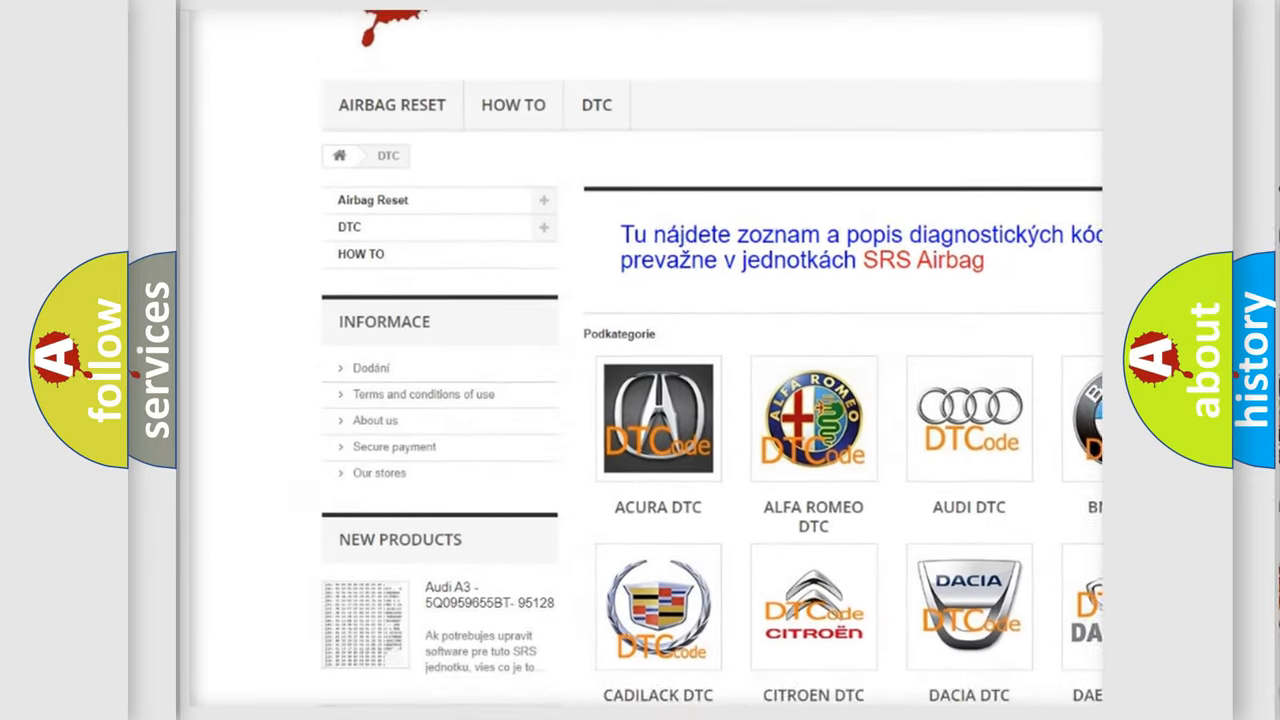
{"action": "scroll", "scroll_direction": "down", "scroll_amount": 3}
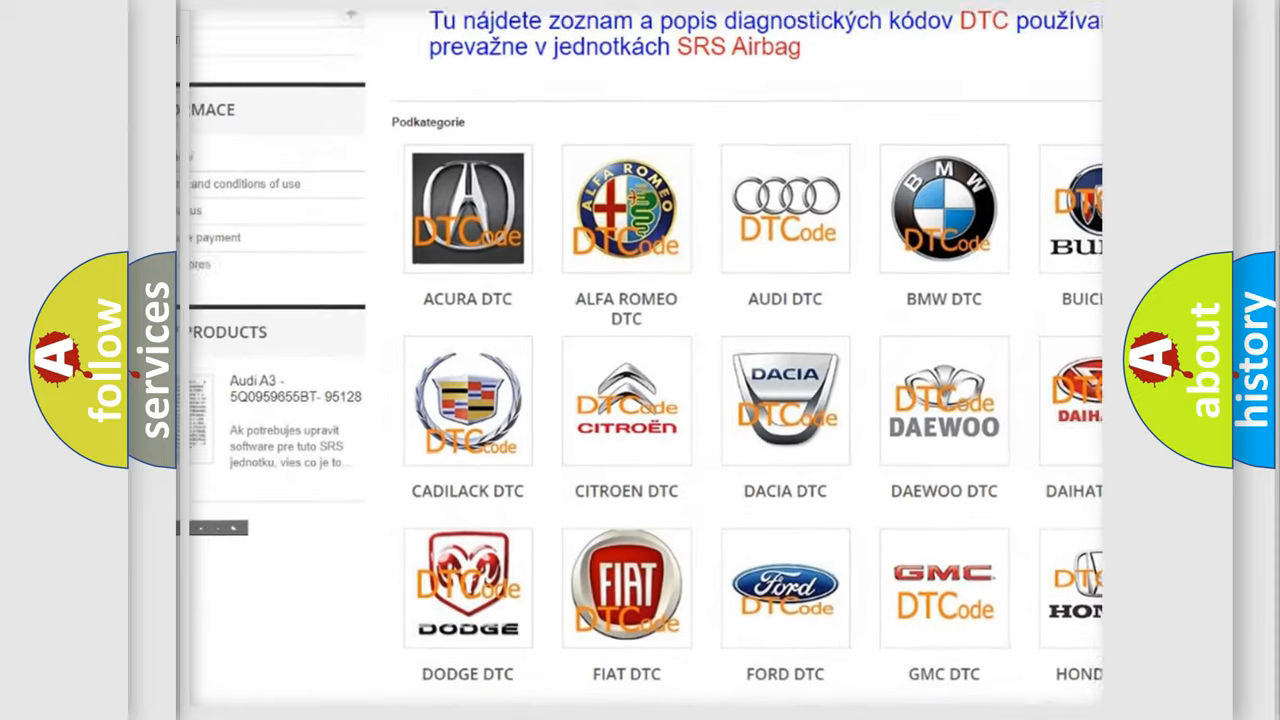
{"action": "scroll", "scroll_direction": "down", "scroll_amount": 3}
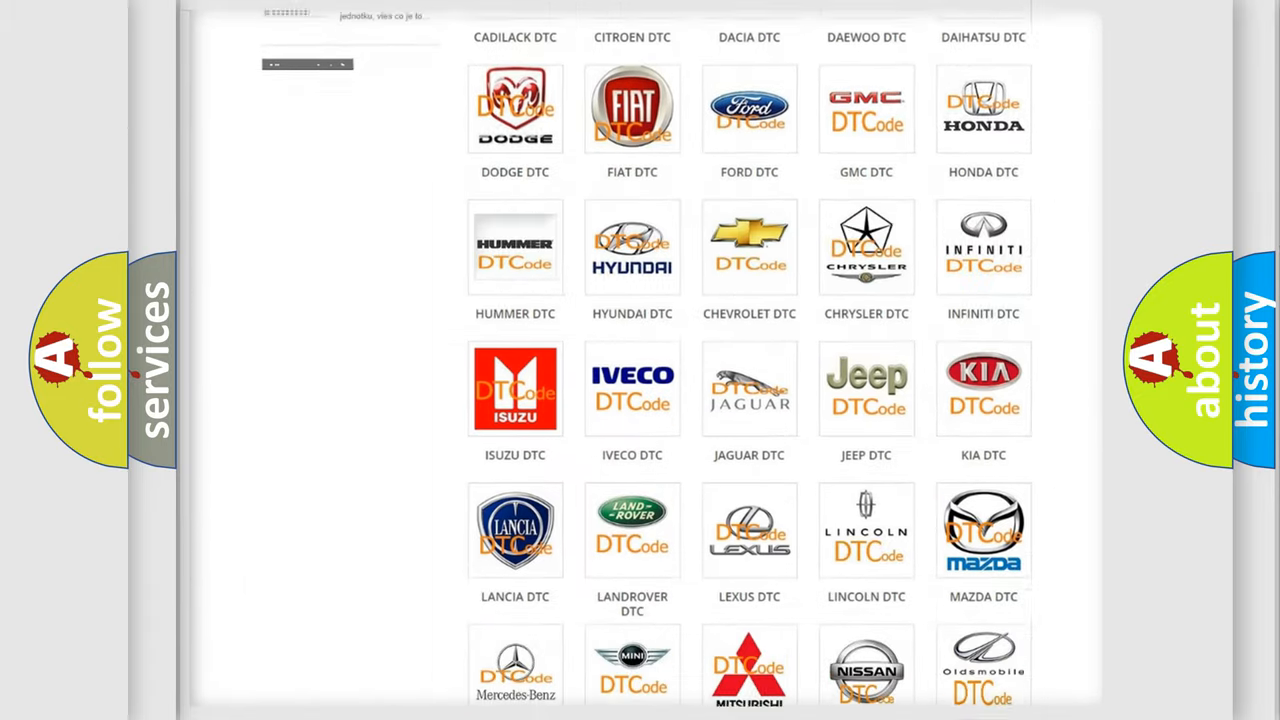
{"action": "scroll", "scroll_direction": "down", "scroll_amount": 3}
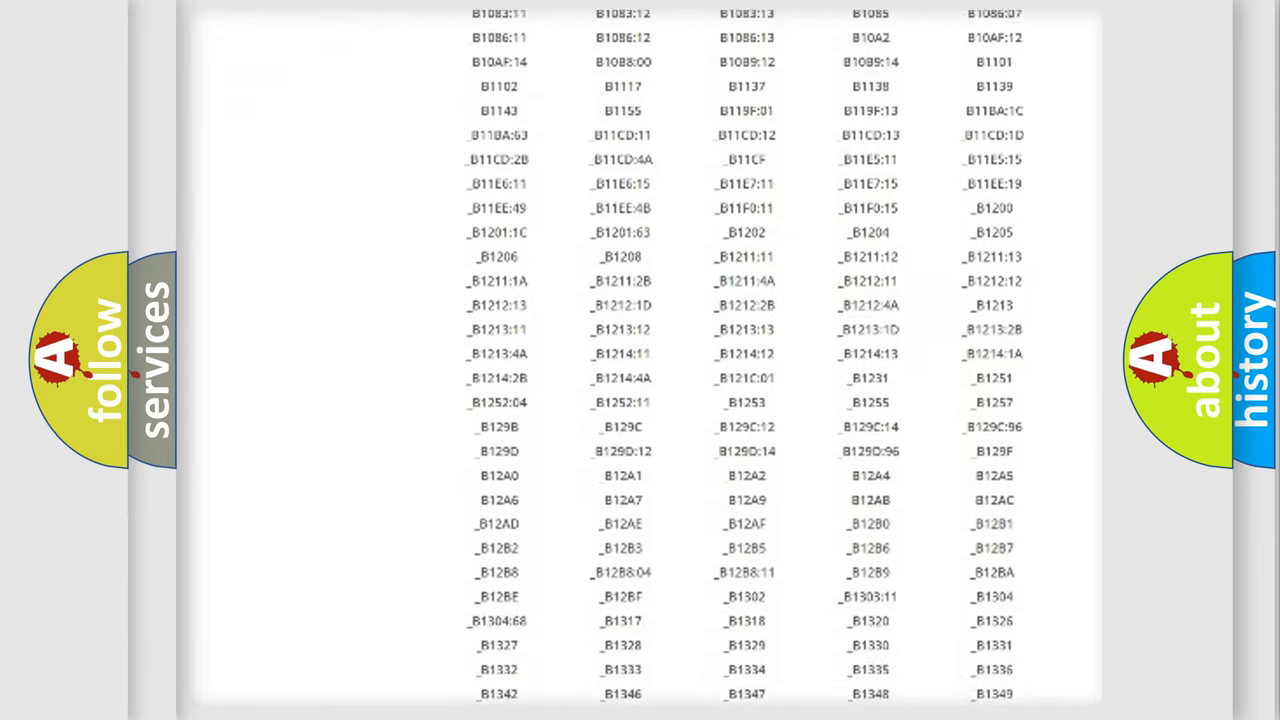
{"action": "scroll", "scroll_direction": "down", "scroll_amount": 3}
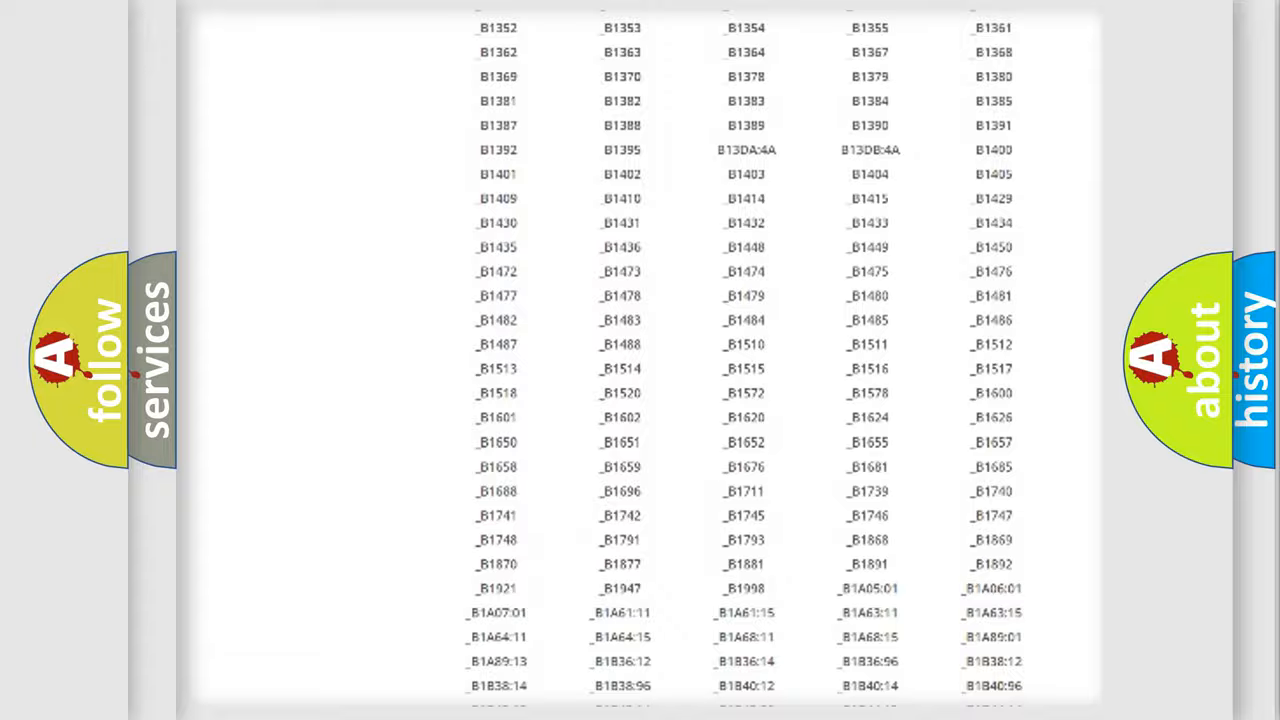